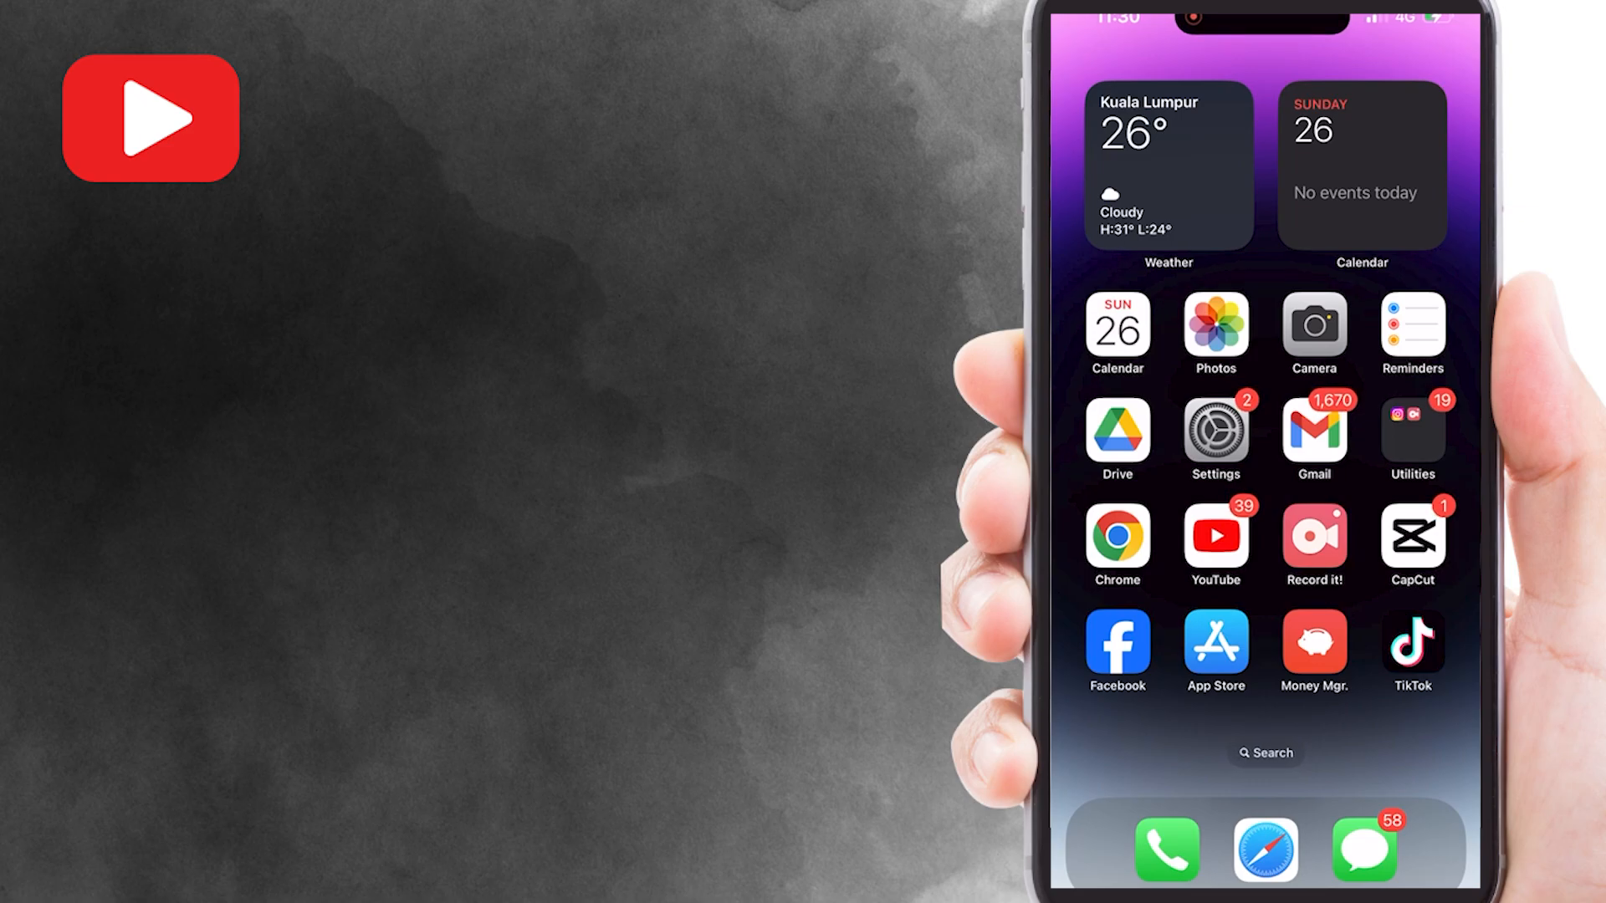
Step: Play 'The More You Struggle, The More You Are Victorious' from the YouTube feed and show its player controls
click(1214, 537)
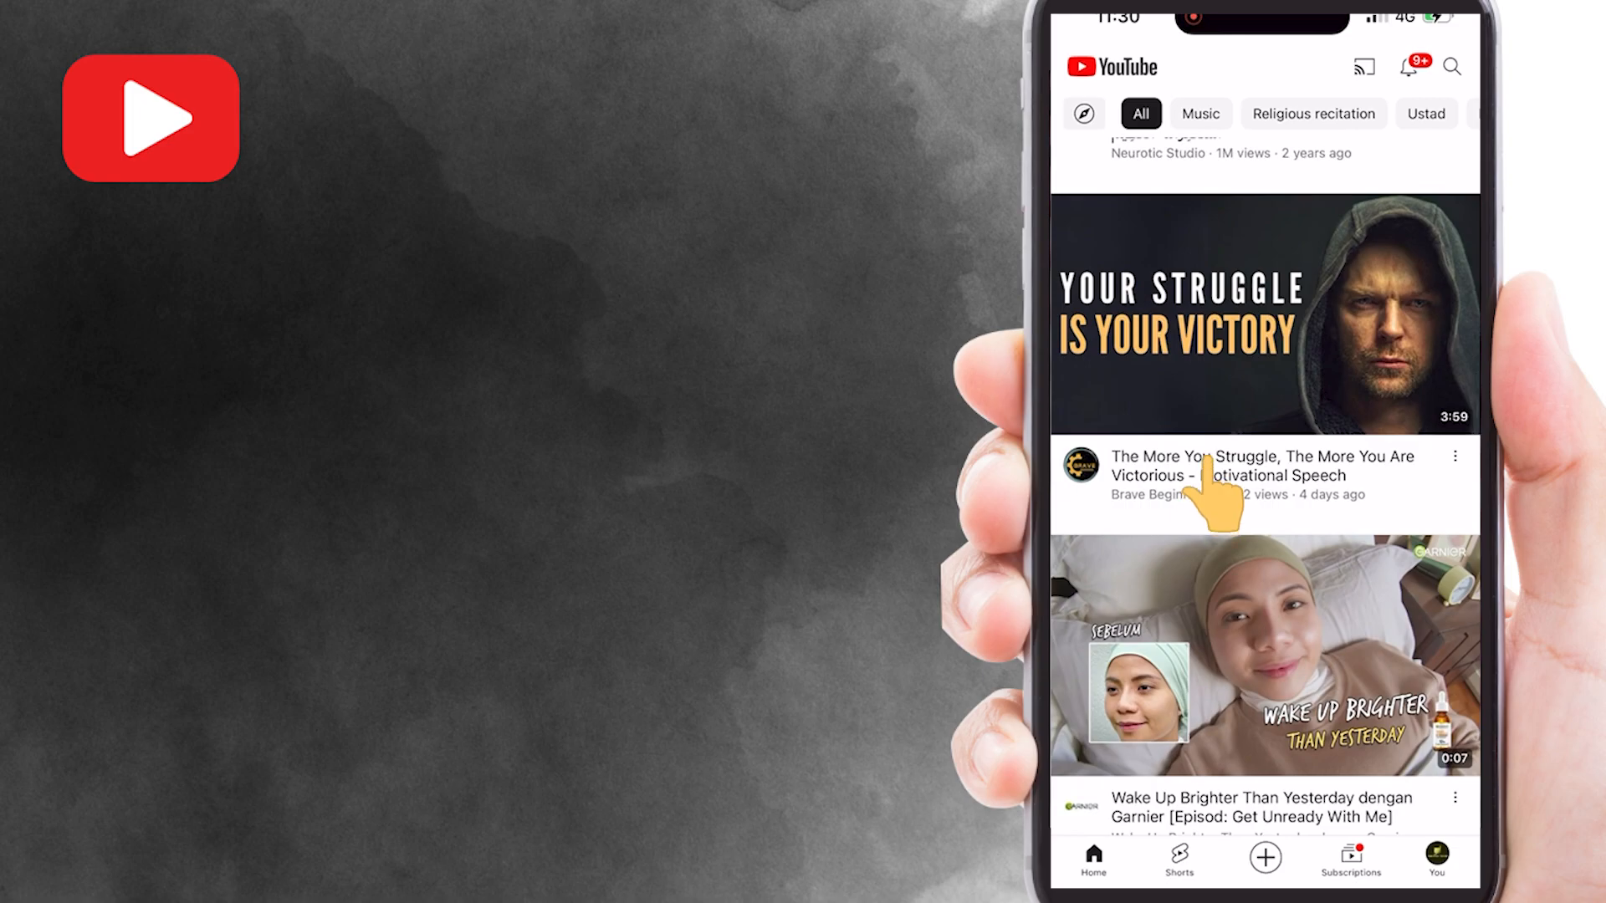
click(1265, 313)
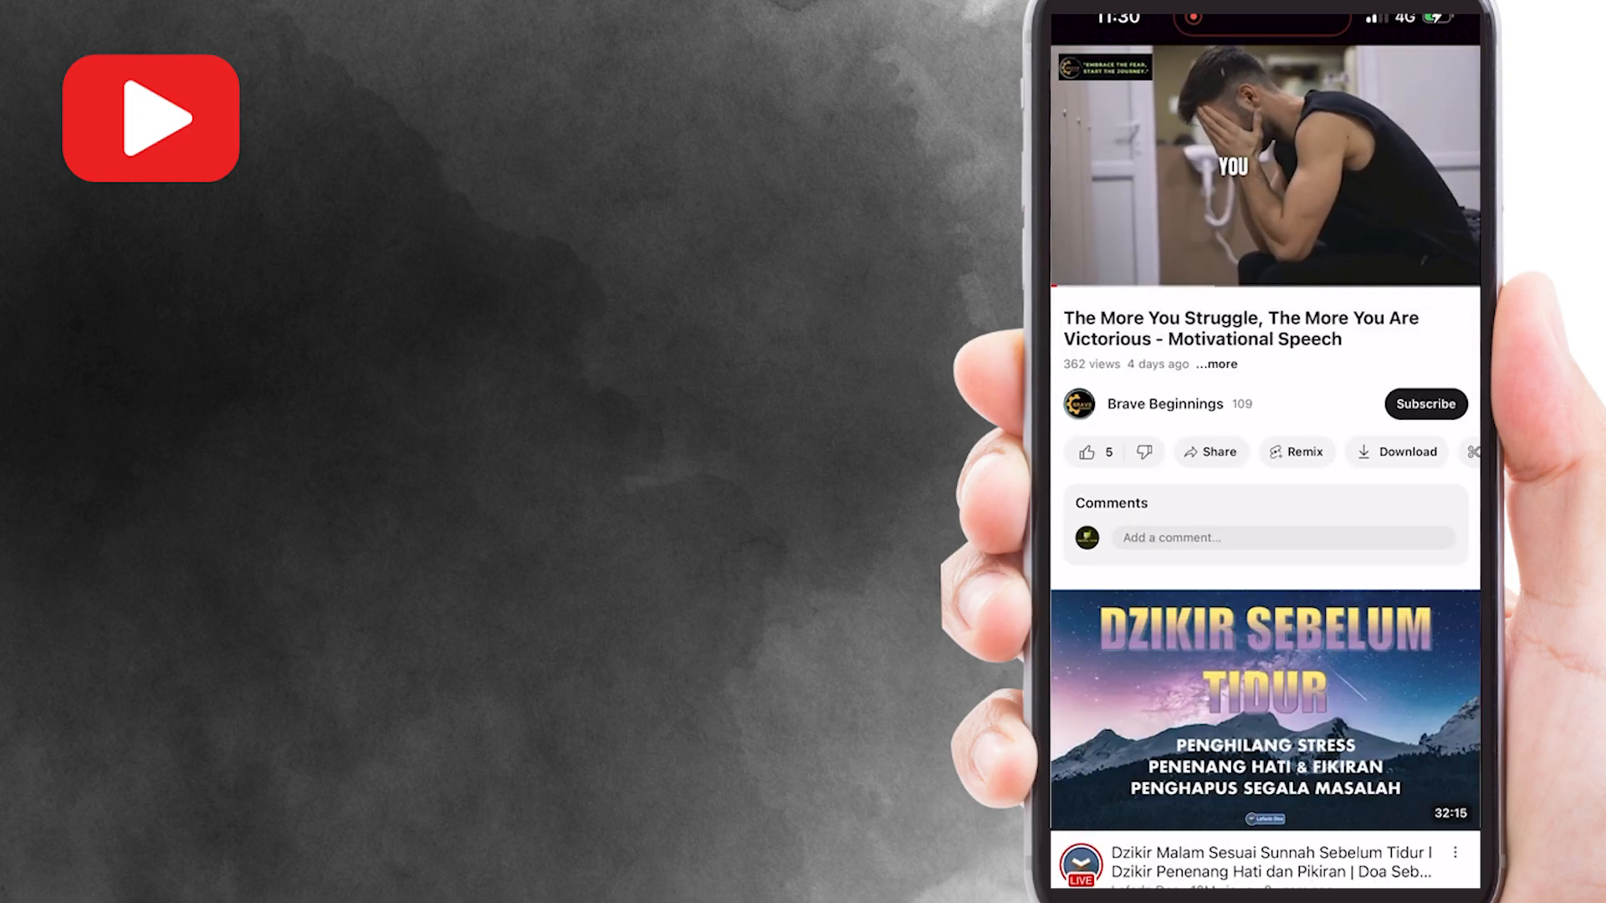
click(1265, 164)
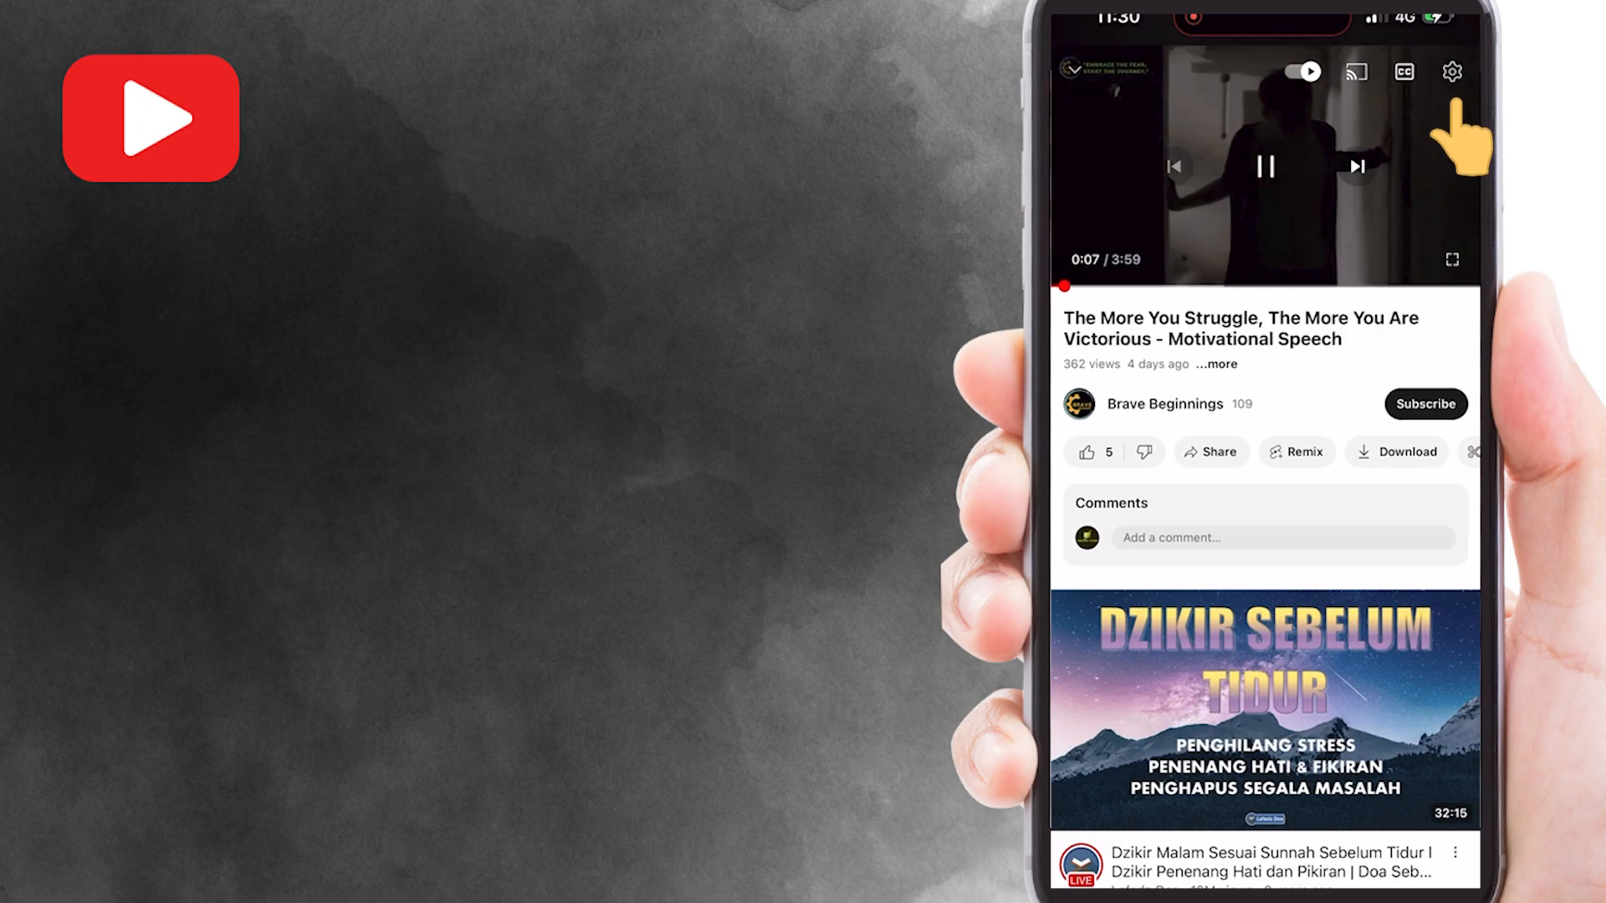
Step: Switch on Loop video in the player settings so the speech repeats automatically
click(1452, 72)
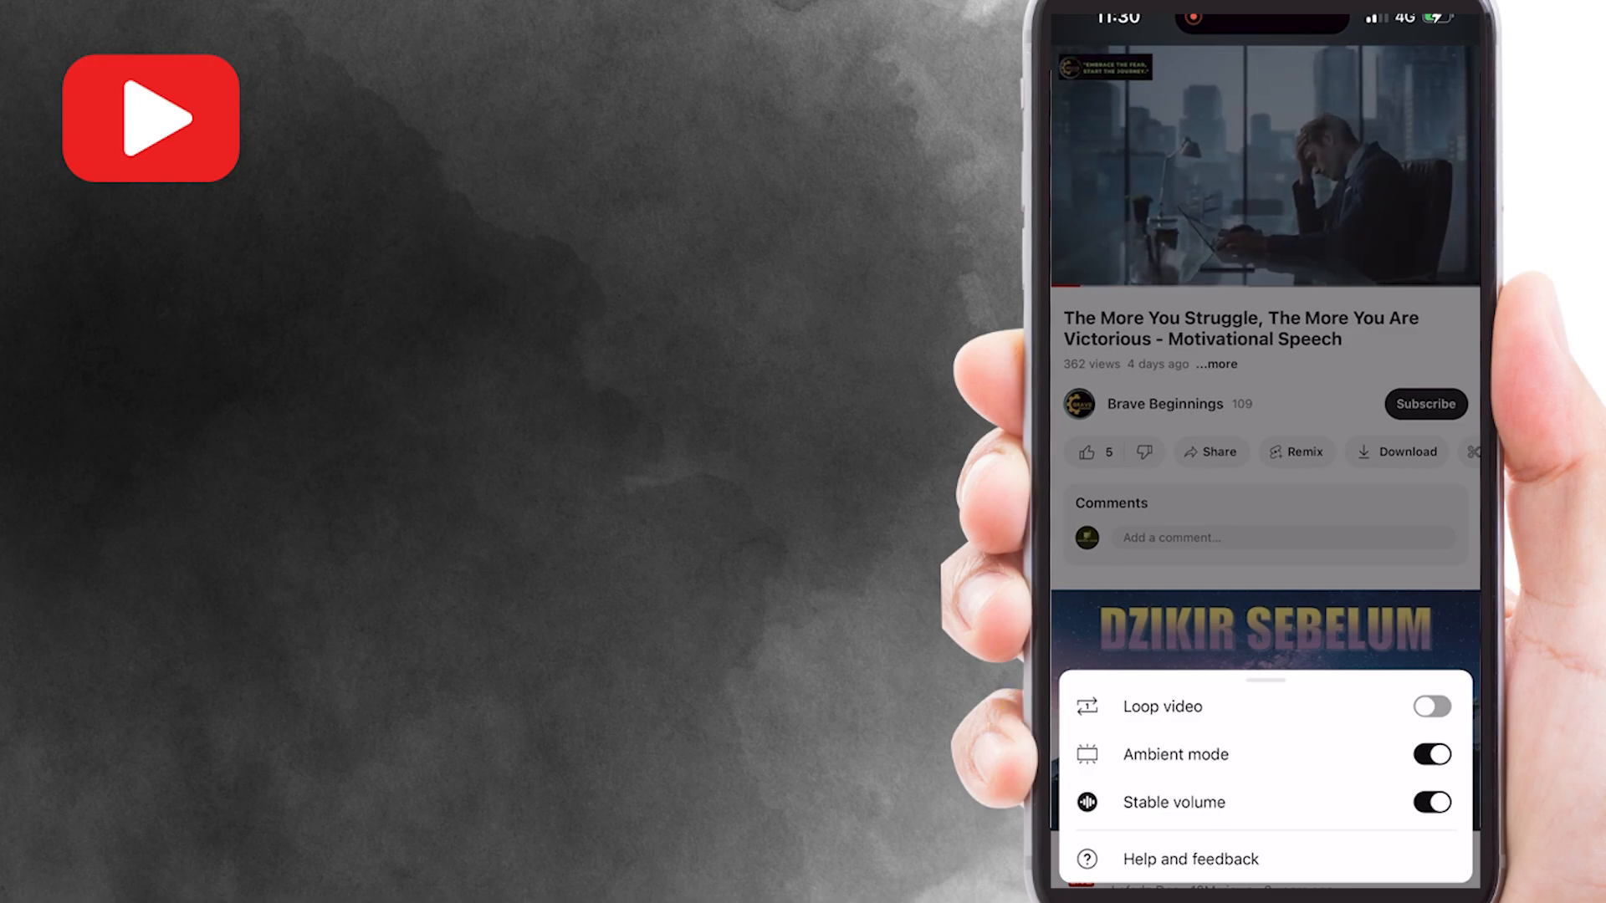
click(1428, 706)
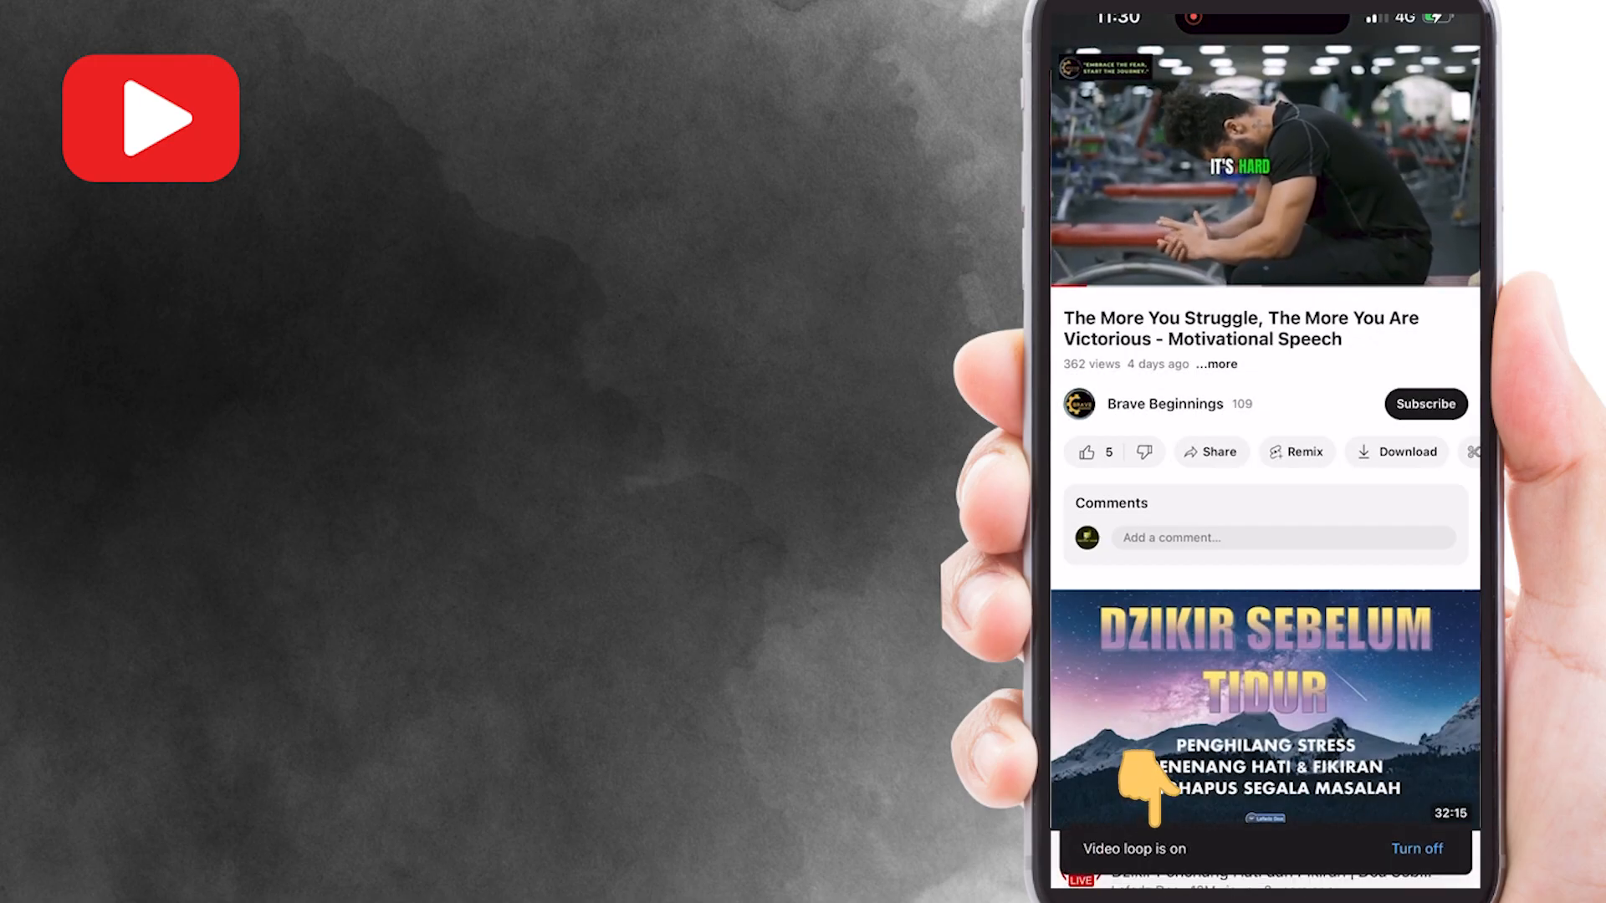
Step: Let the video restart from 0:00 with controls shown, then hide the controls again
click(1264, 164)
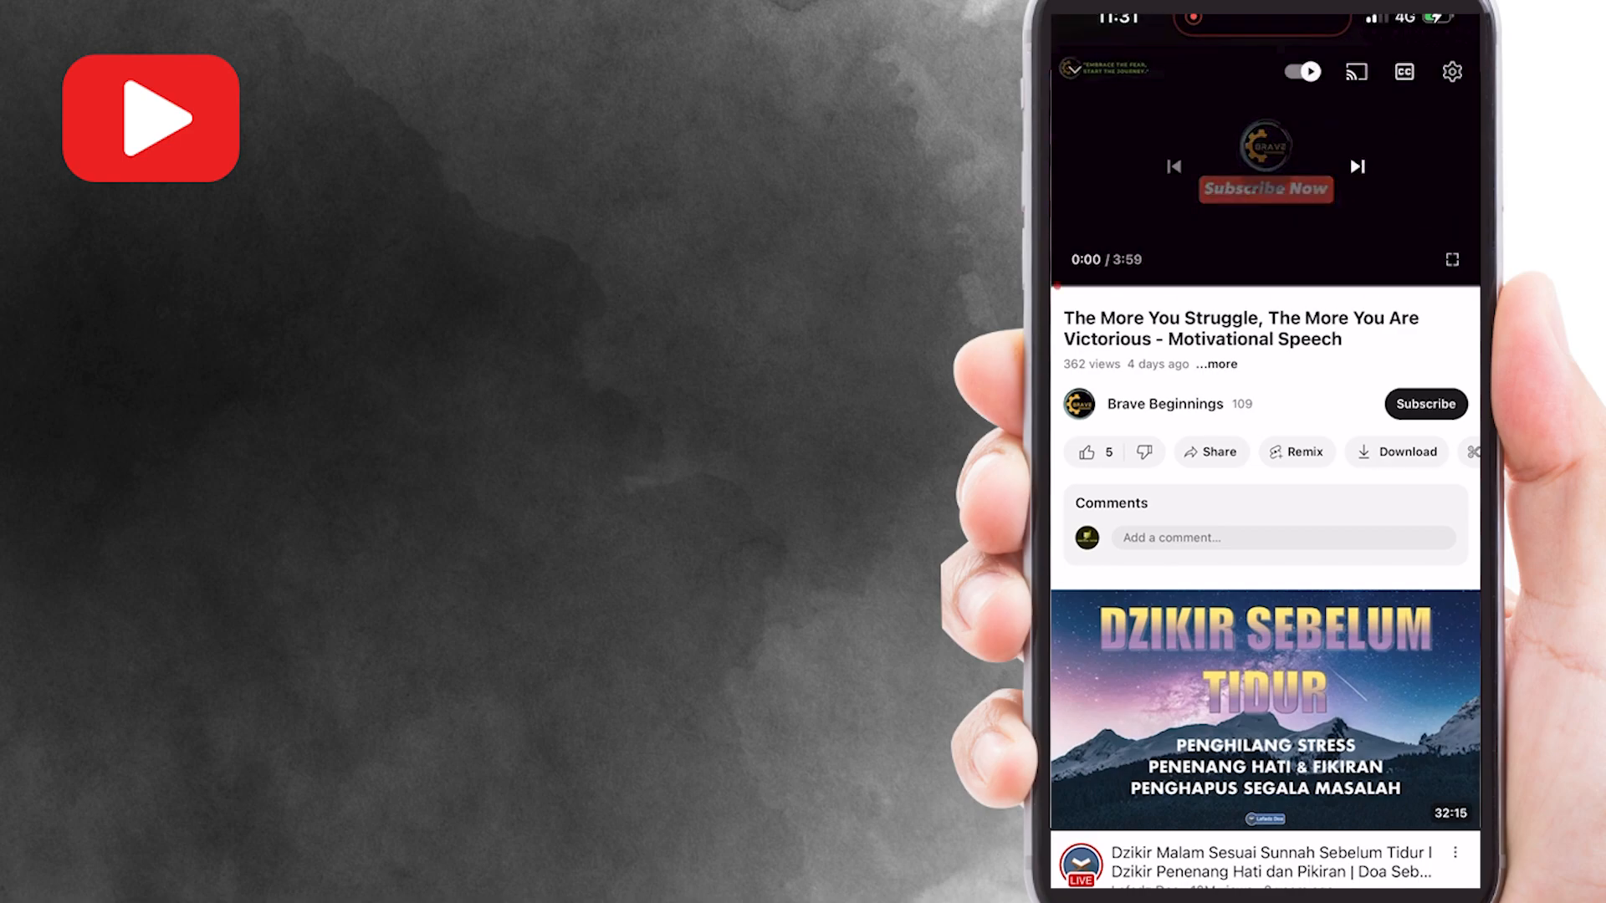
click(1266, 166)
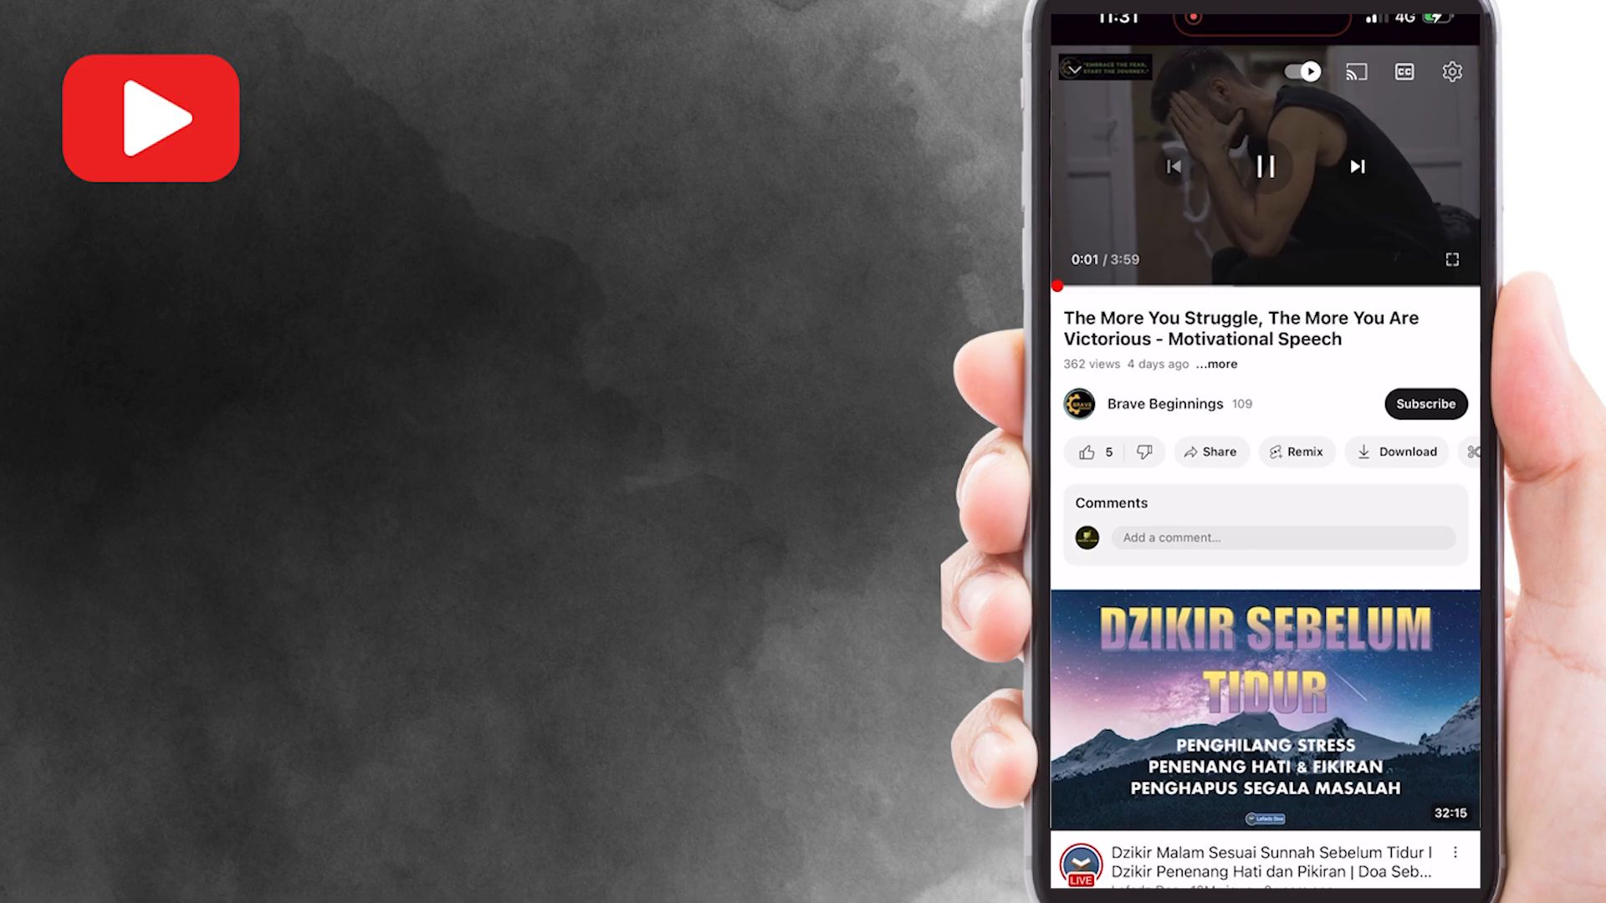
click(1265, 165)
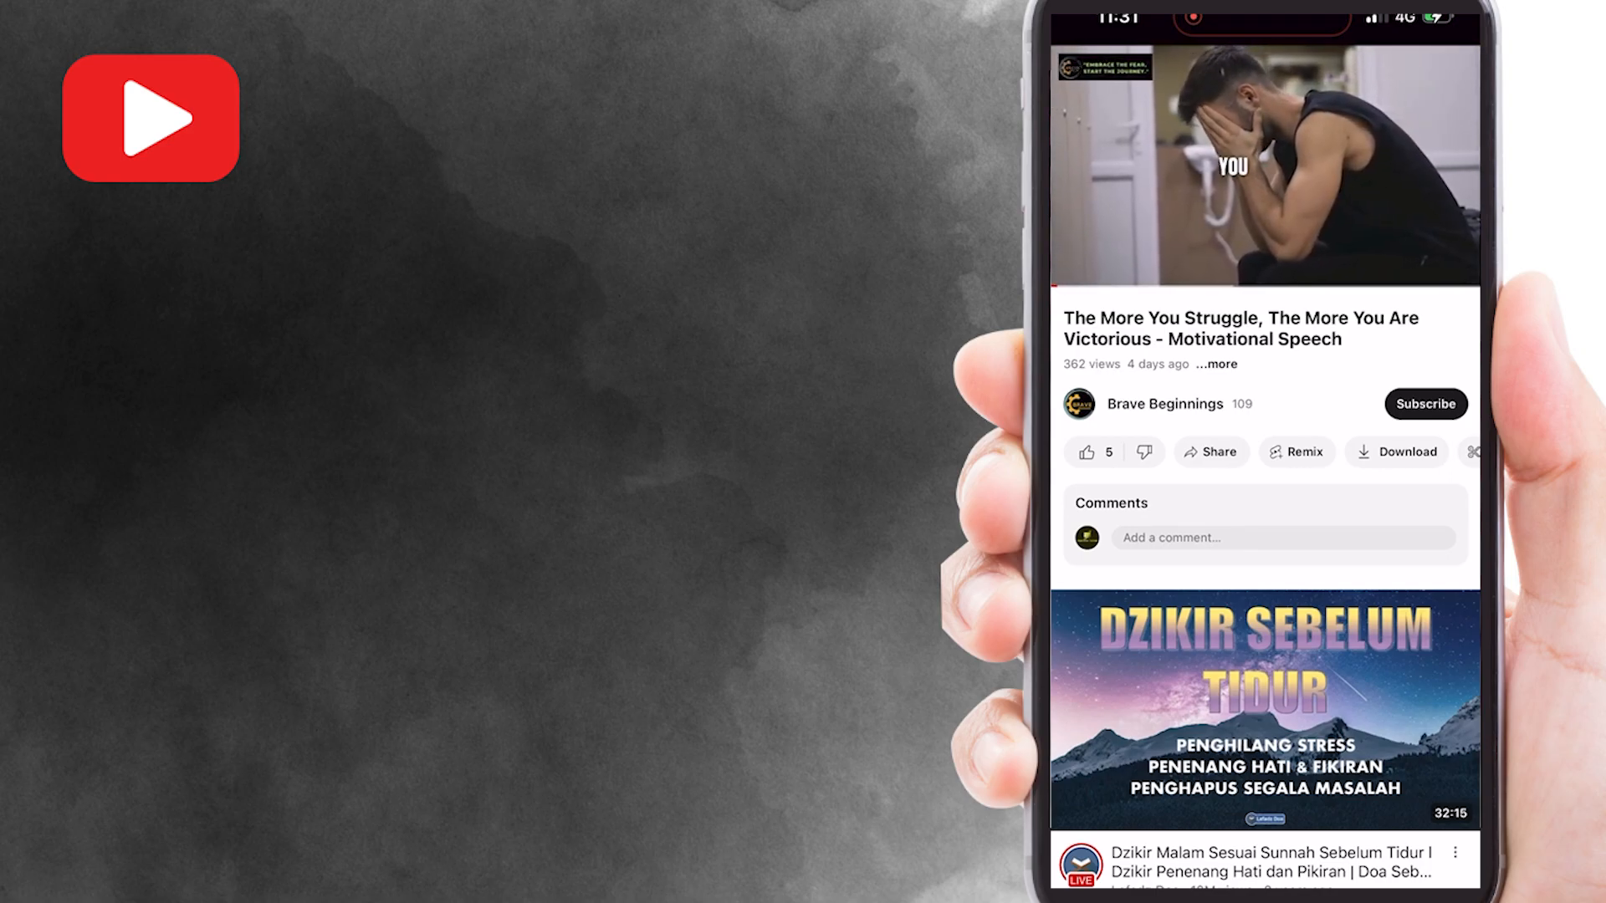